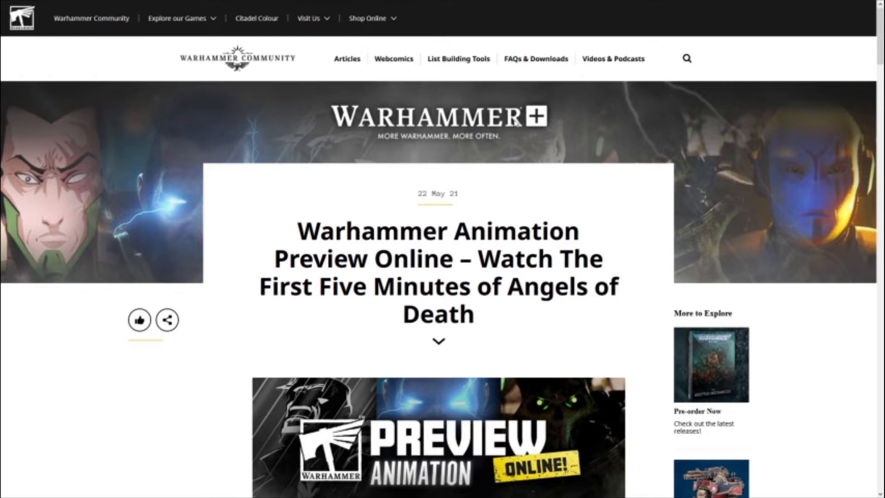
mouse_move(531, 129)
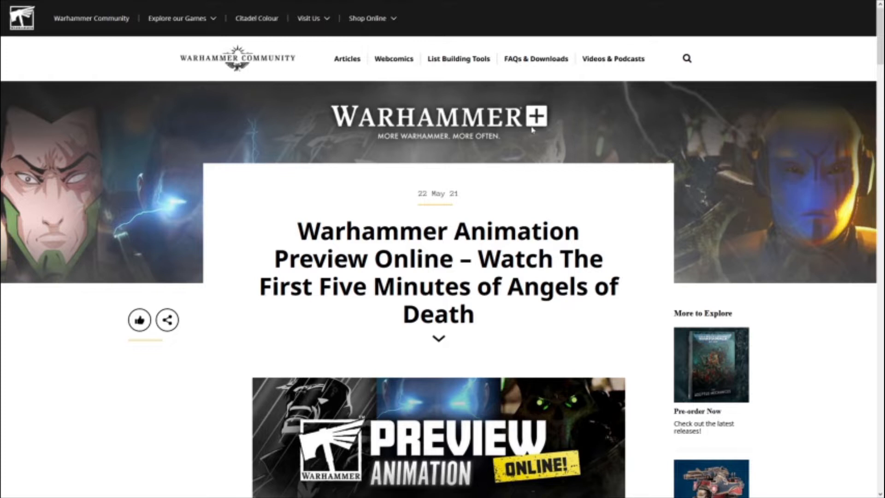
mouse_move(581, 110)
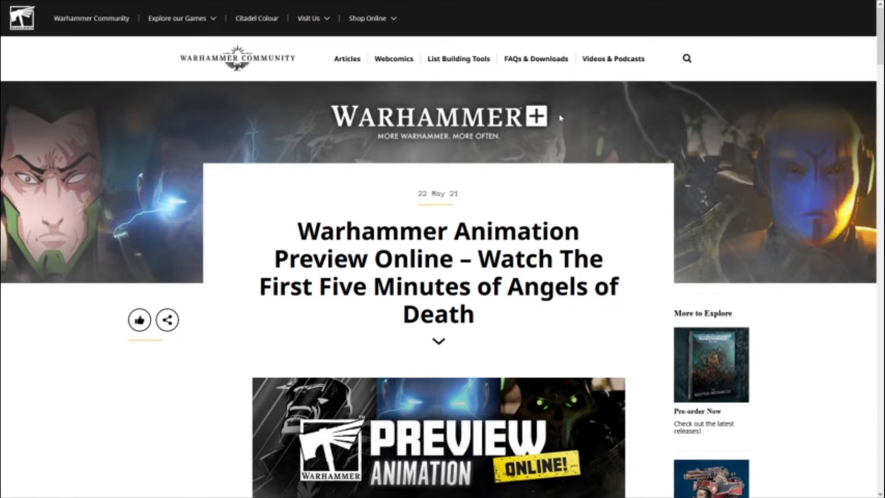
mouse_move(401, 150)
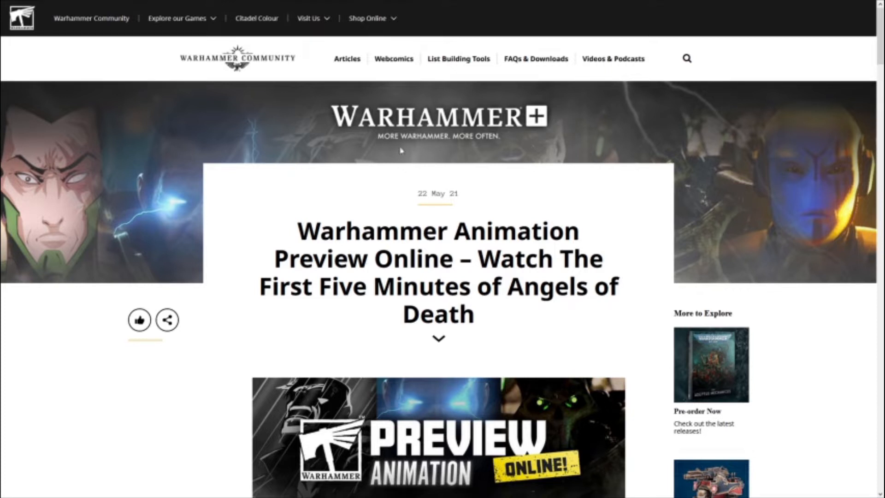
scroll("down", 3)
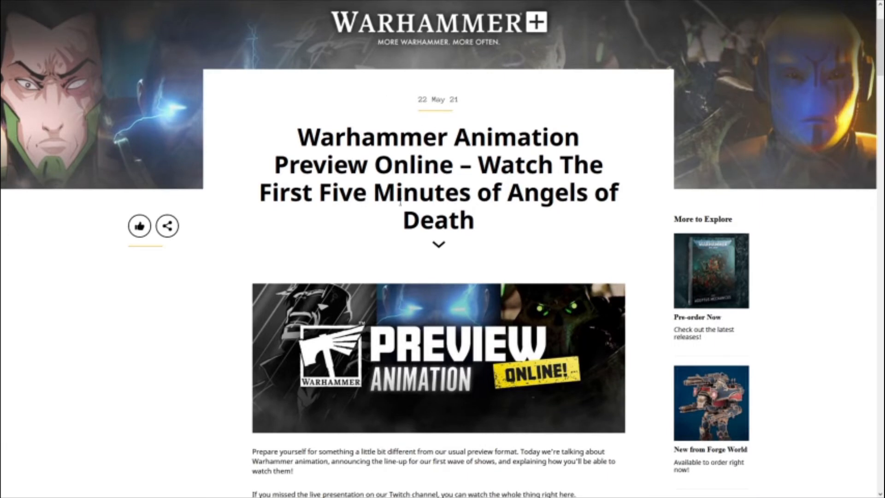
scroll("down", 3)
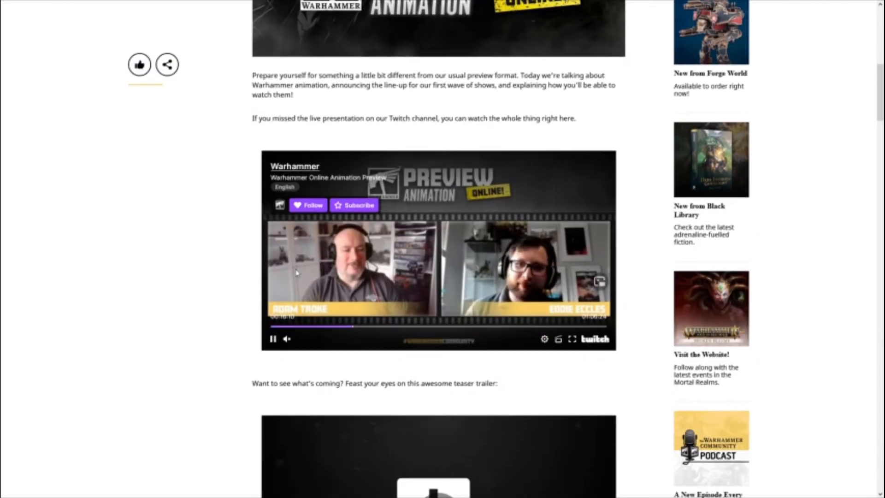
scroll("down", 3)
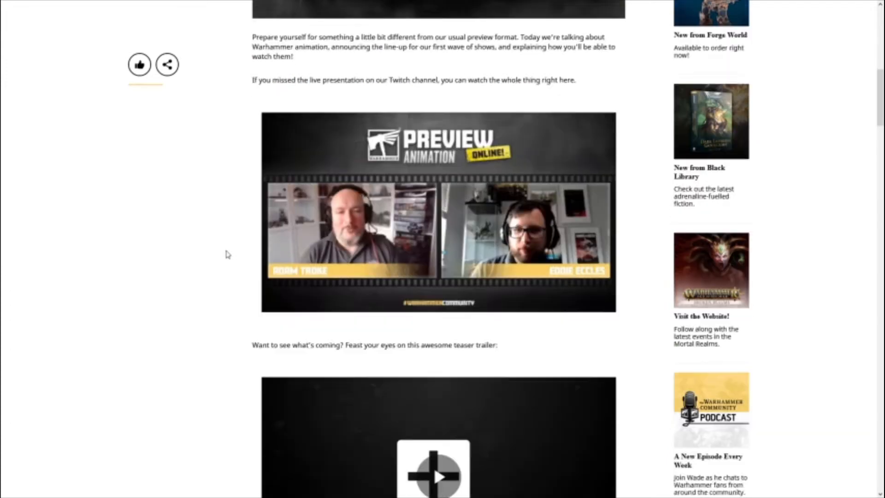
scroll("down", 3)
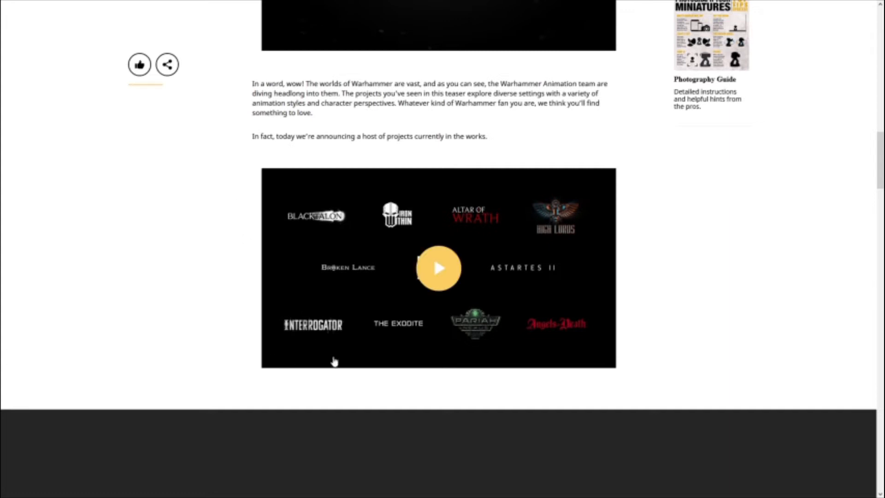
mouse_move(310, 286)
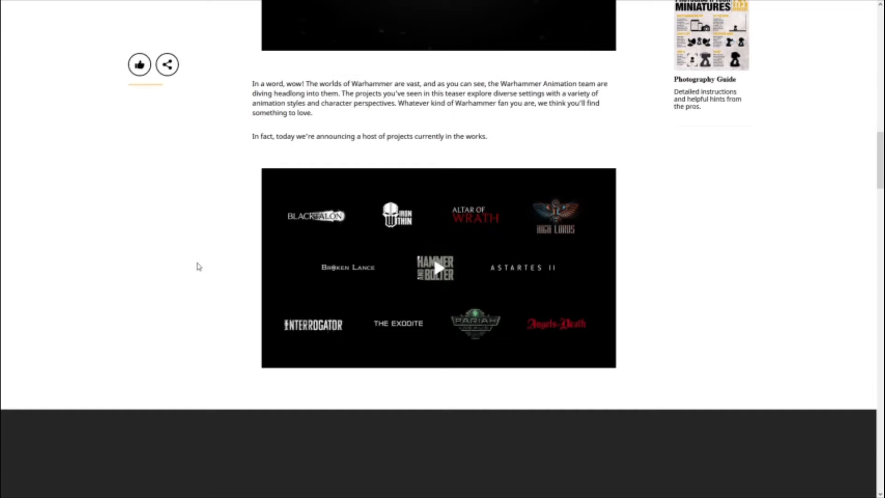
scroll("up", 3)
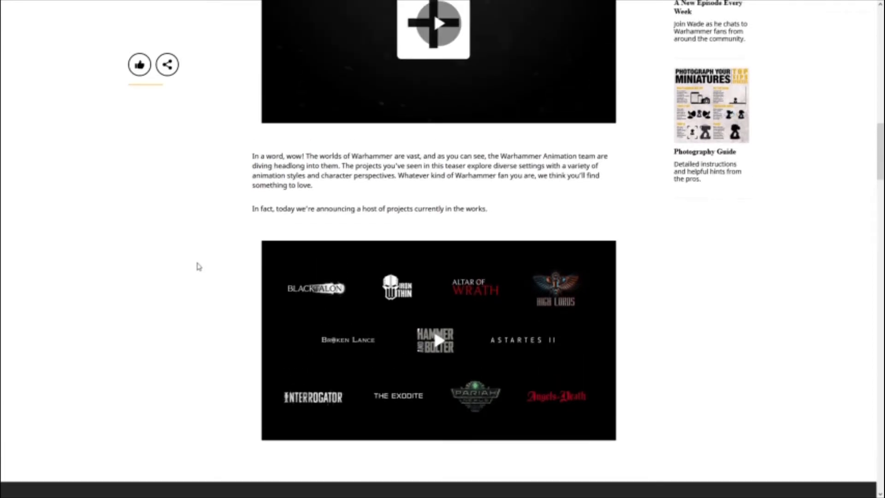
scroll("up", 3)
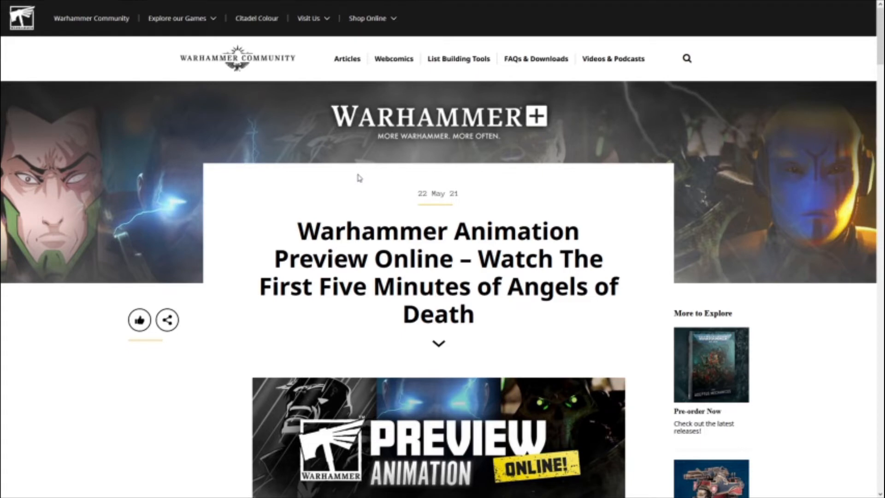
scroll("down", 3)
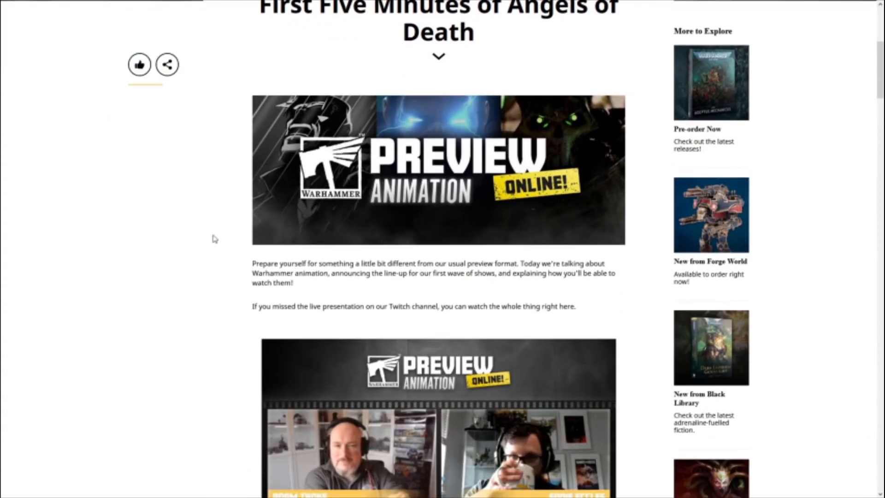
scroll("down", 3)
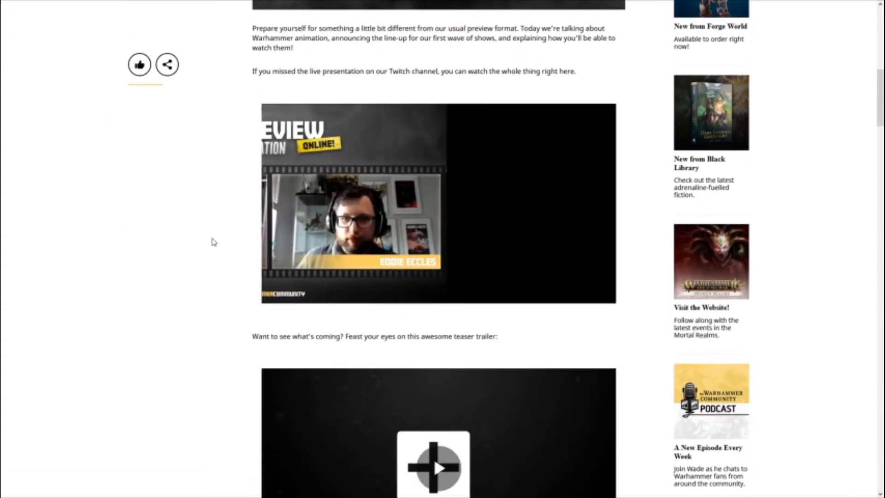
scroll("down", 3)
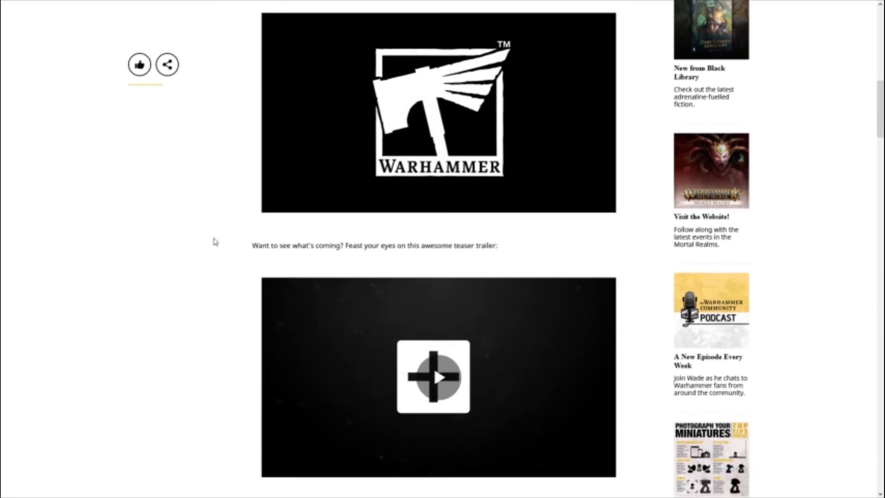
scroll("down", 3)
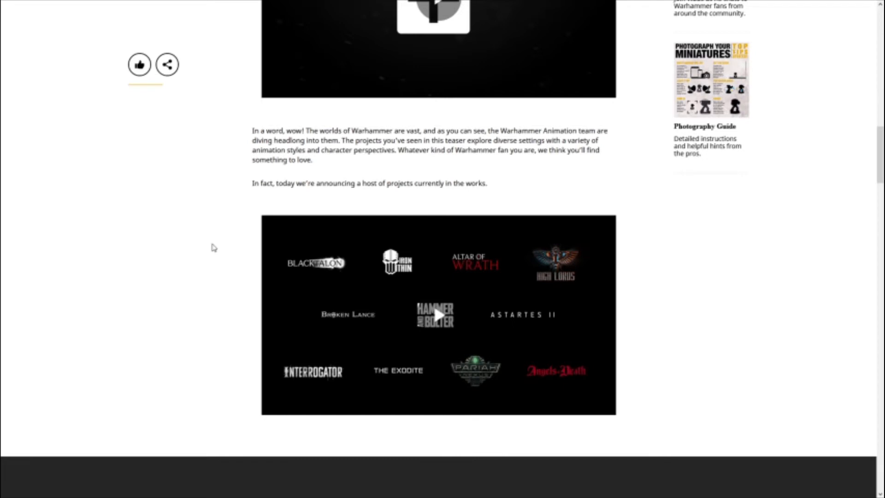
mouse_move(671, 390)
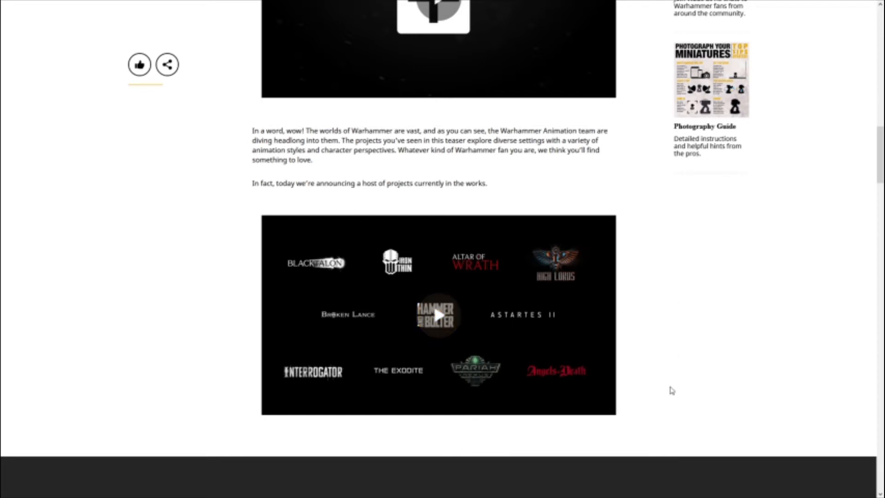
mouse_move(641, 417)
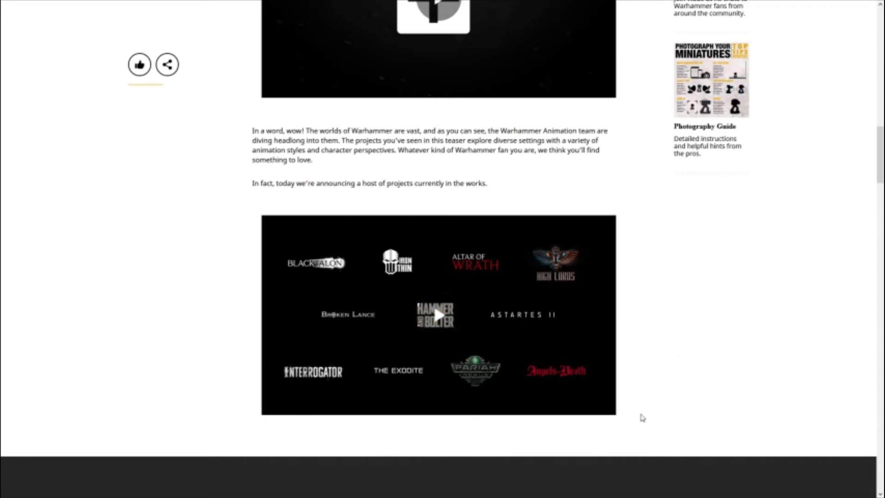
mouse_move(392, 439)
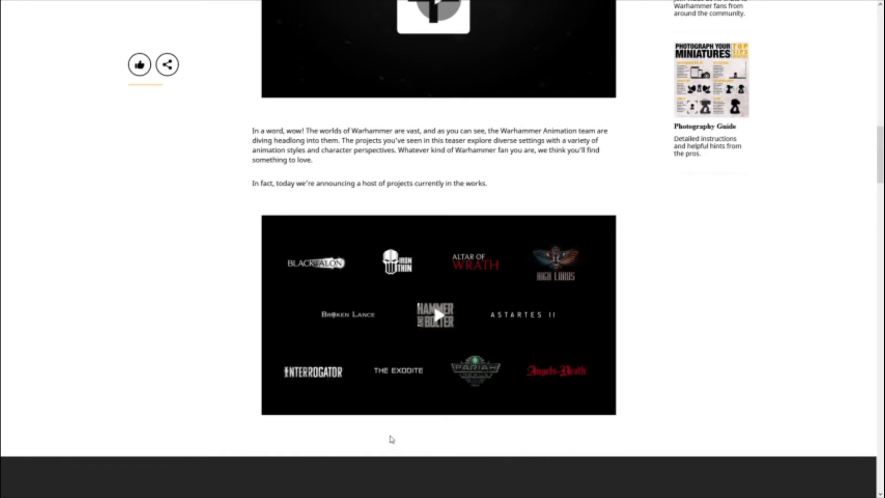
mouse_move(693, 271)
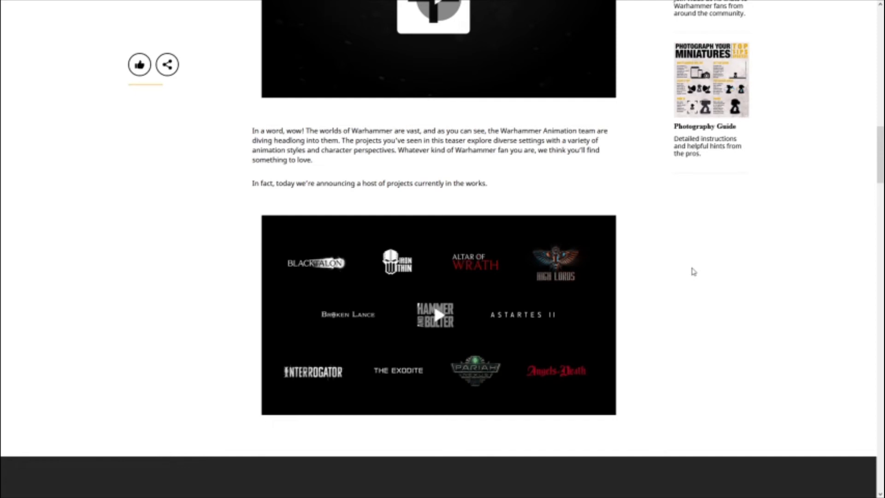
scroll("up", 3)
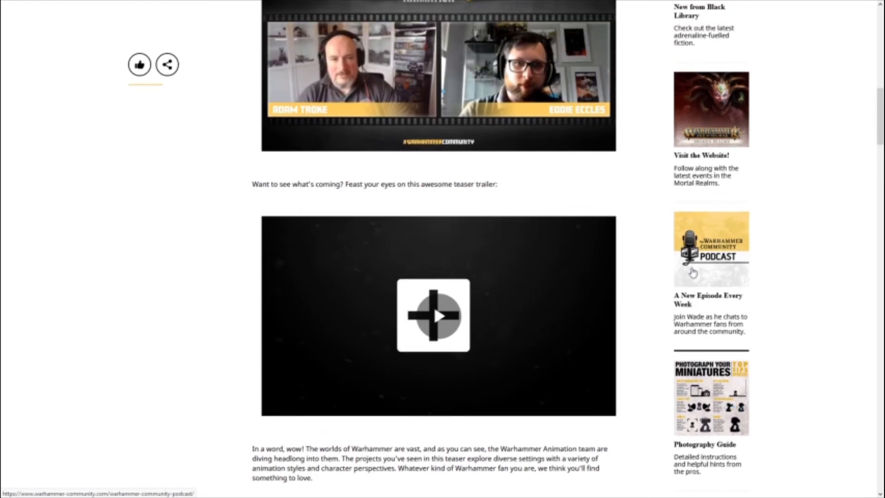
scroll("up", 3)
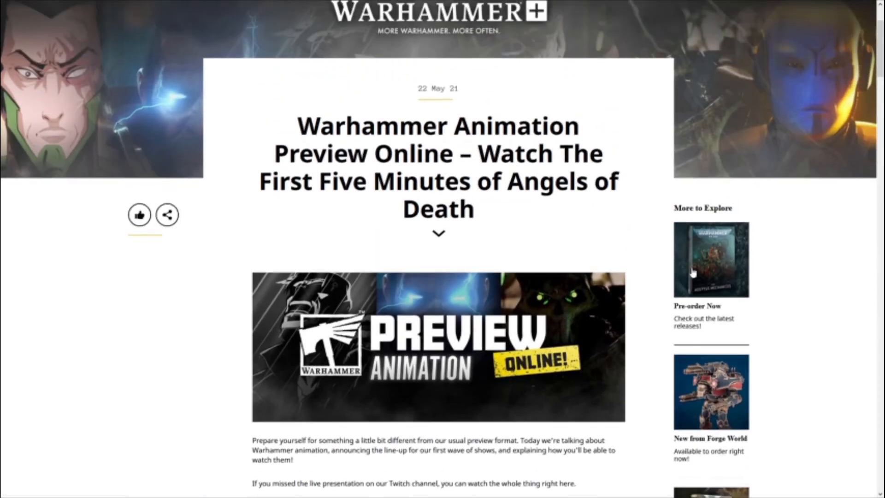
scroll("up", 3)
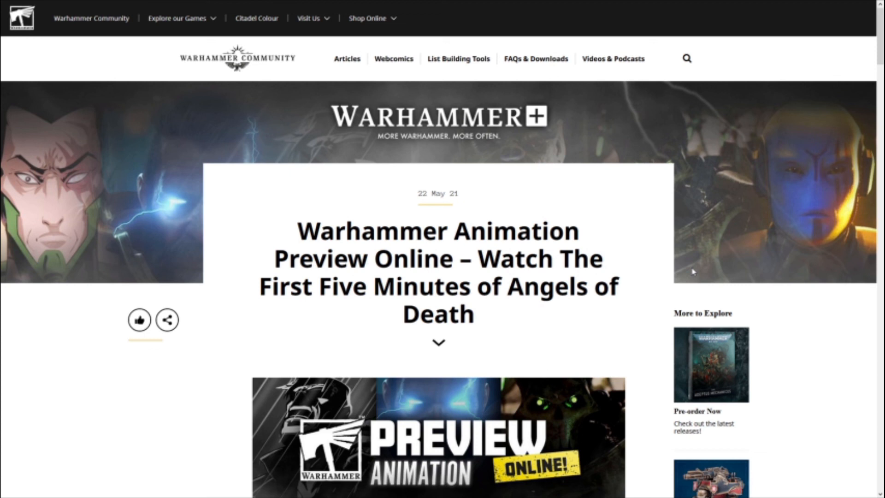
scroll("down", 3)
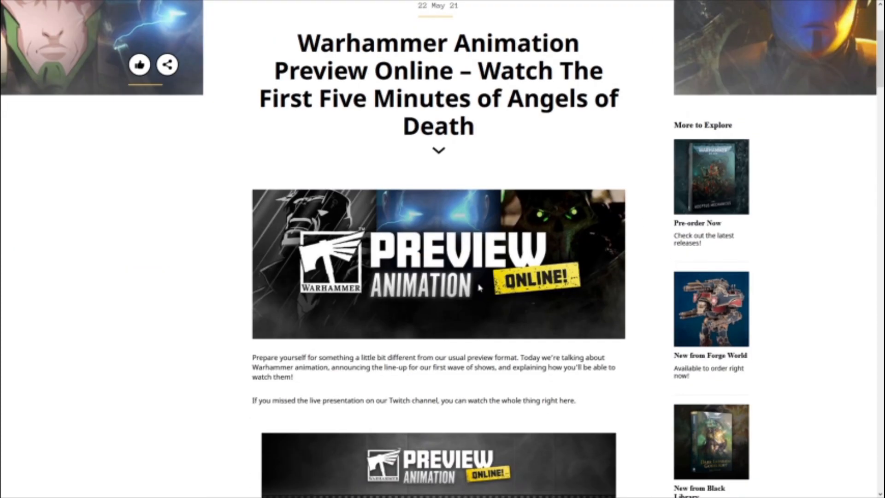
scroll("down", 3)
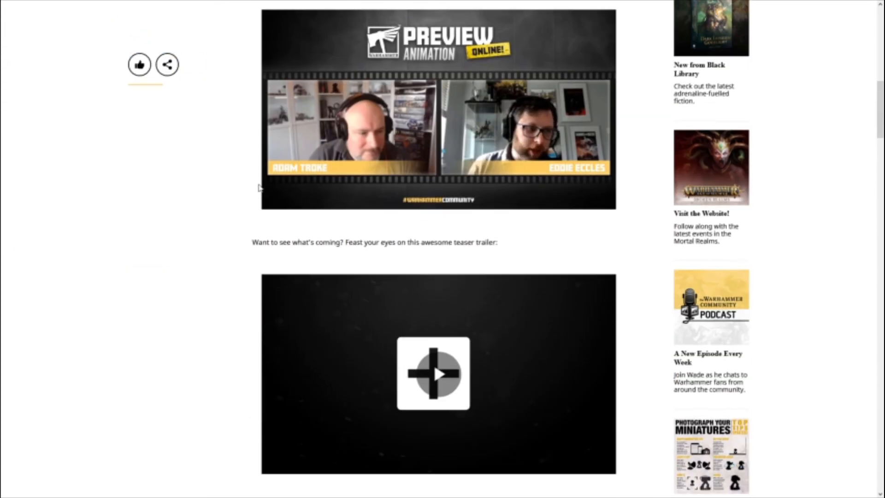
scroll("down", 3)
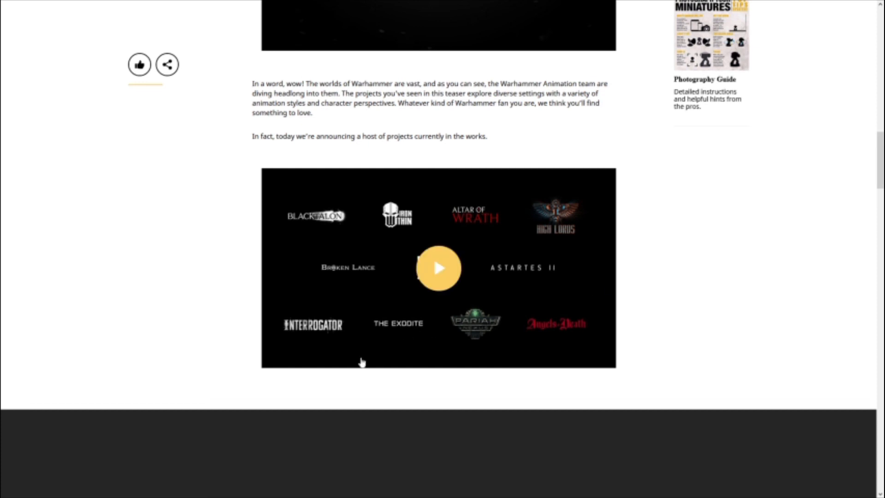
mouse_move(397, 344)
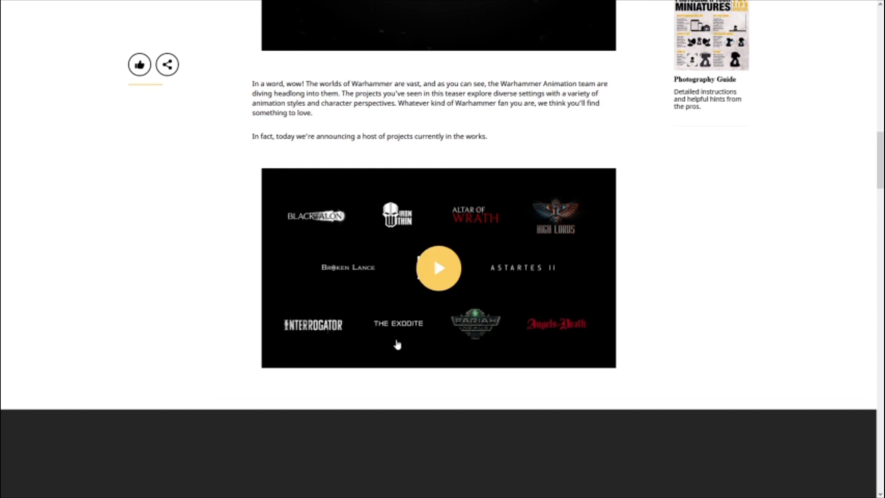
mouse_move(735, 199)
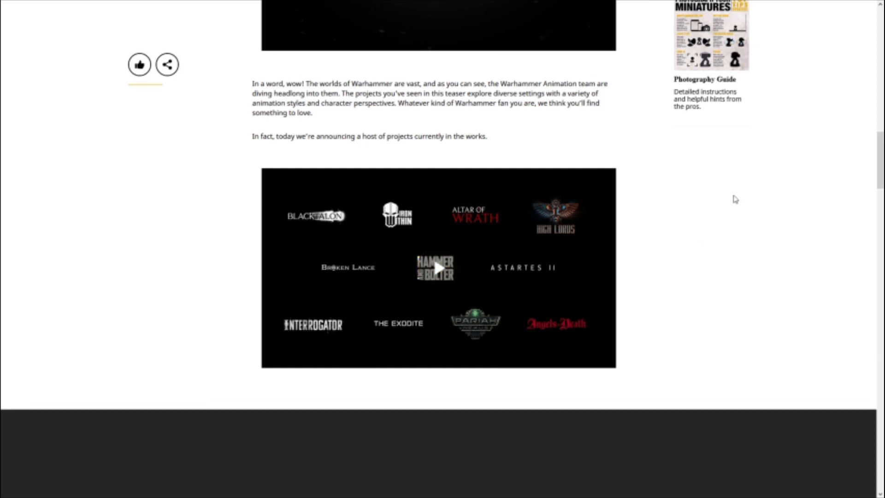
mouse_move(686, 249)
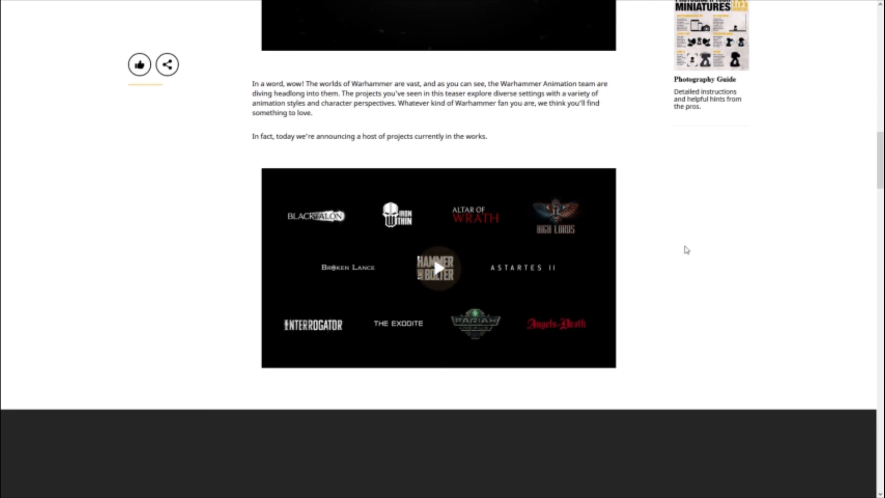